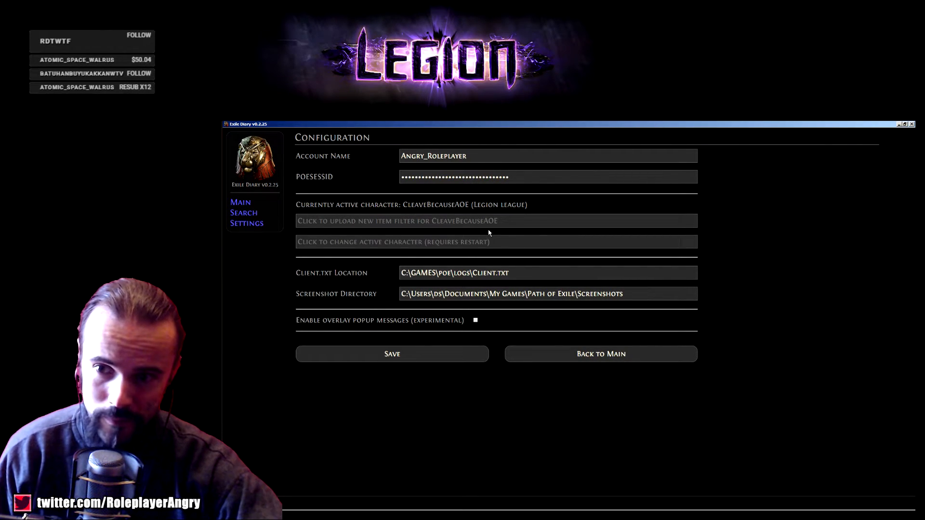
pyautogui.moveTo(493, 232)
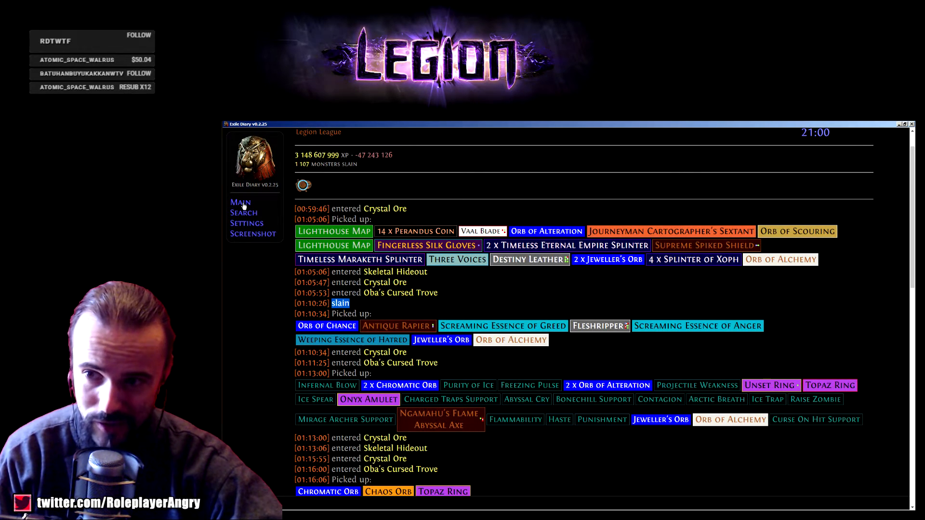
pyautogui.click(241, 202)
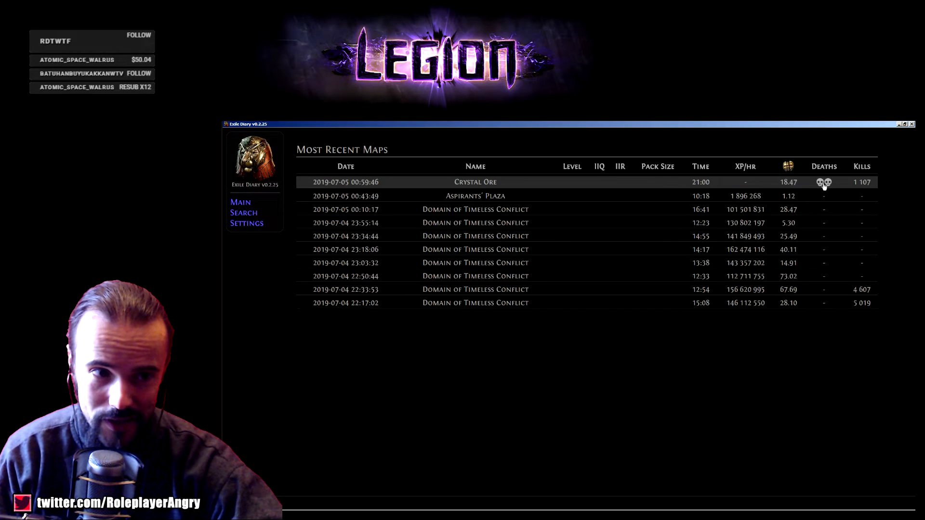
pyautogui.moveTo(840, 183)
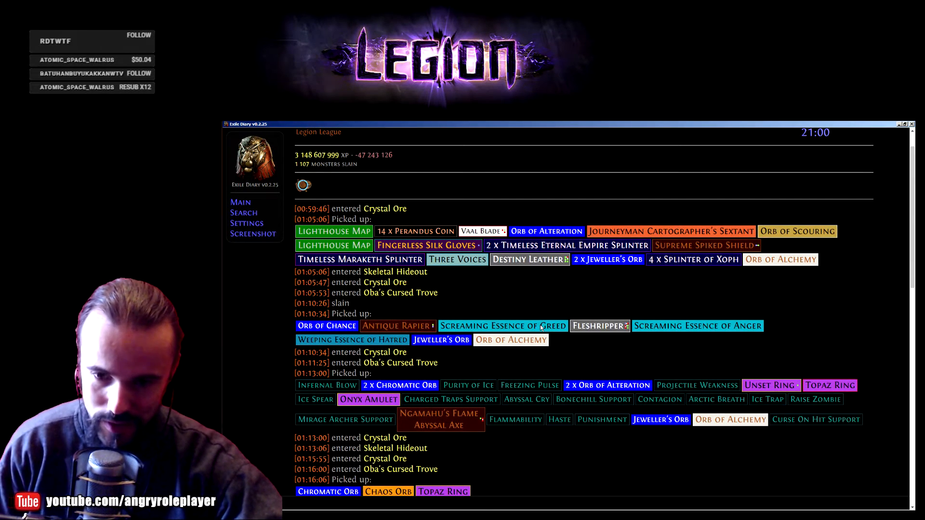
pyautogui.scroll(-3)
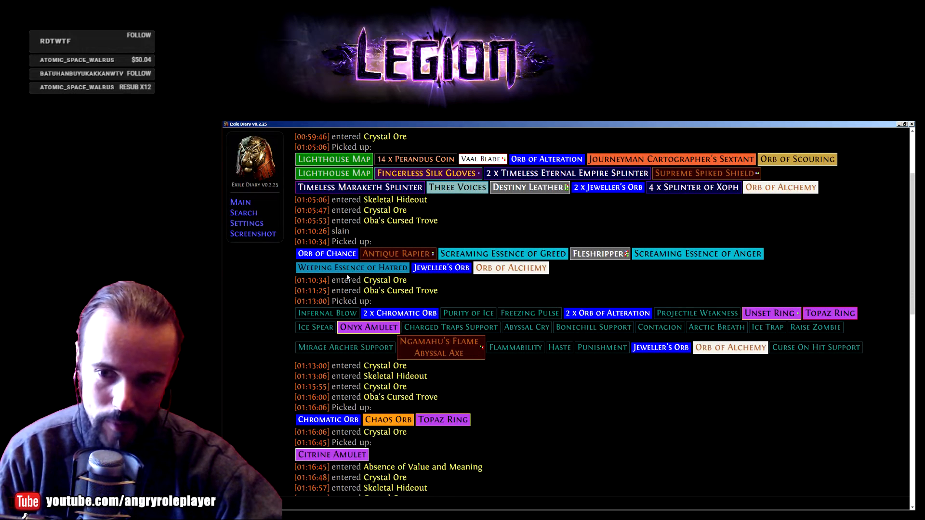
pyautogui.moveTo(478, 383)
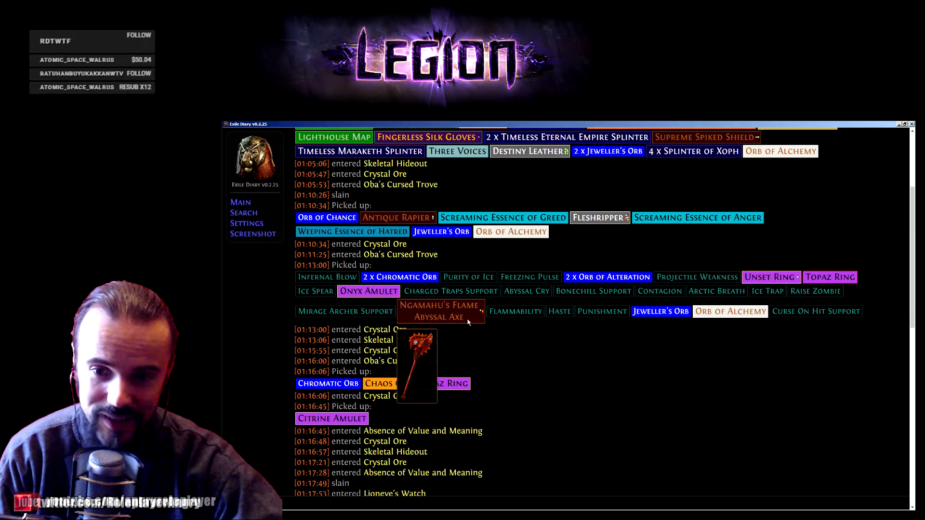
pyautogui.scroll(-3)
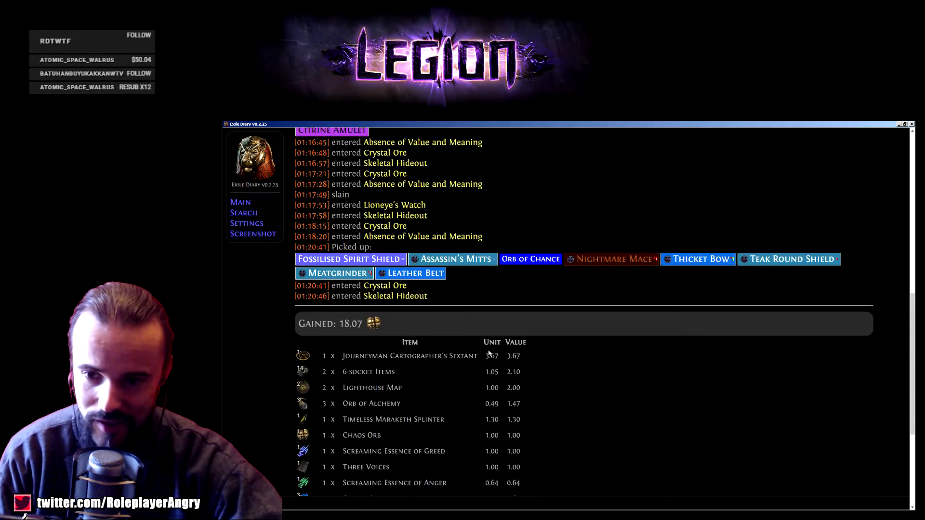
pyautogui.scroll(-3)
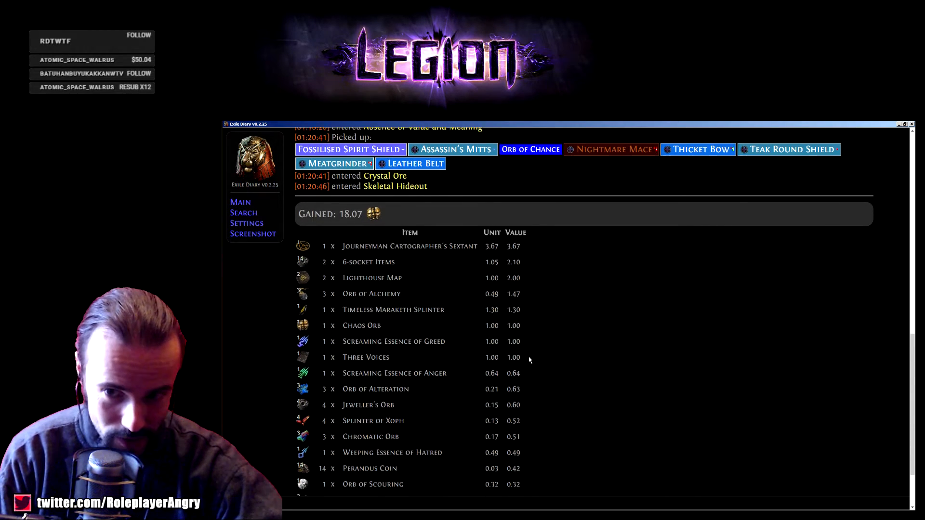
pyautogui.scroll(-3)
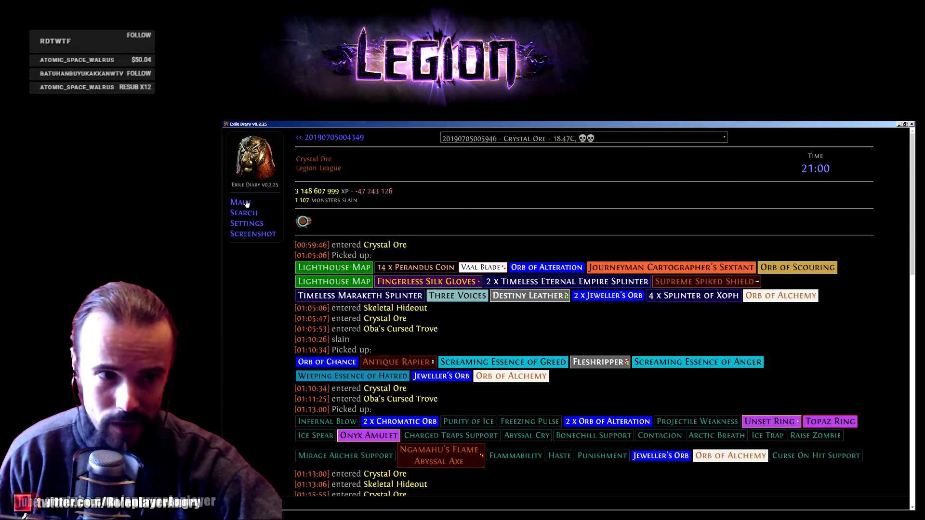
pyautogui.click(239, 203)
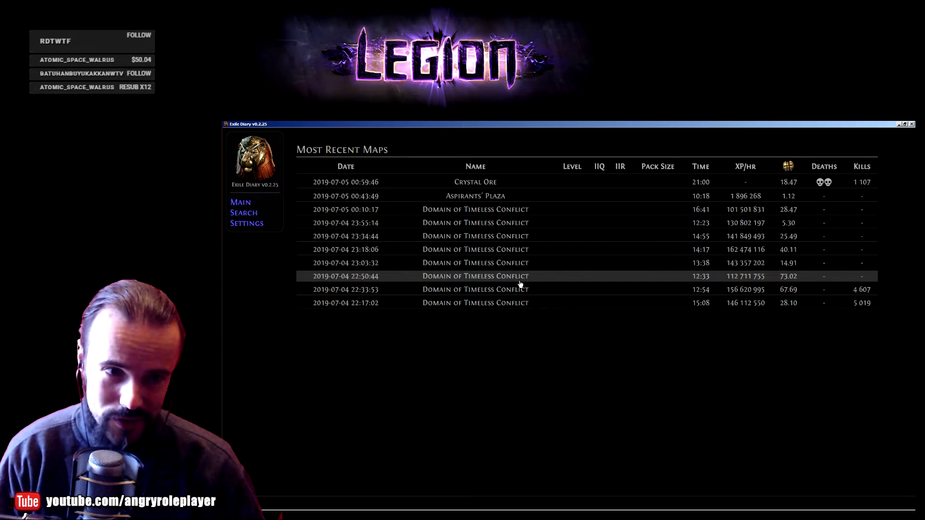
pyautogui.moveTo(471, 225)
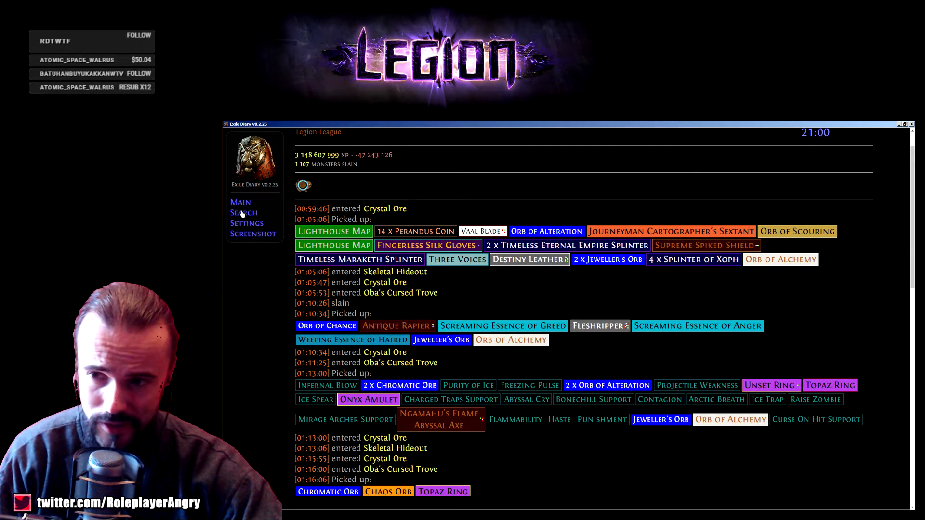
pyautogui.click(243, 212)
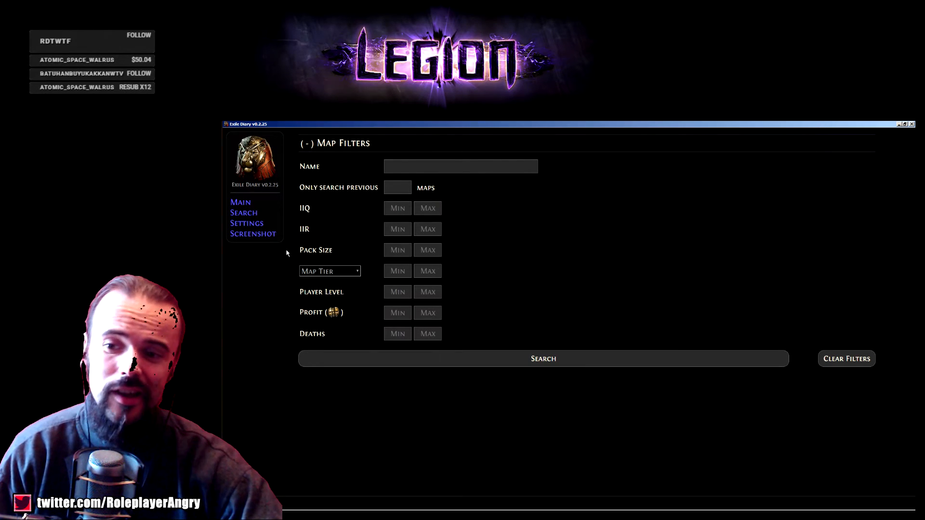
pyautogui.moveTo(251, 229)
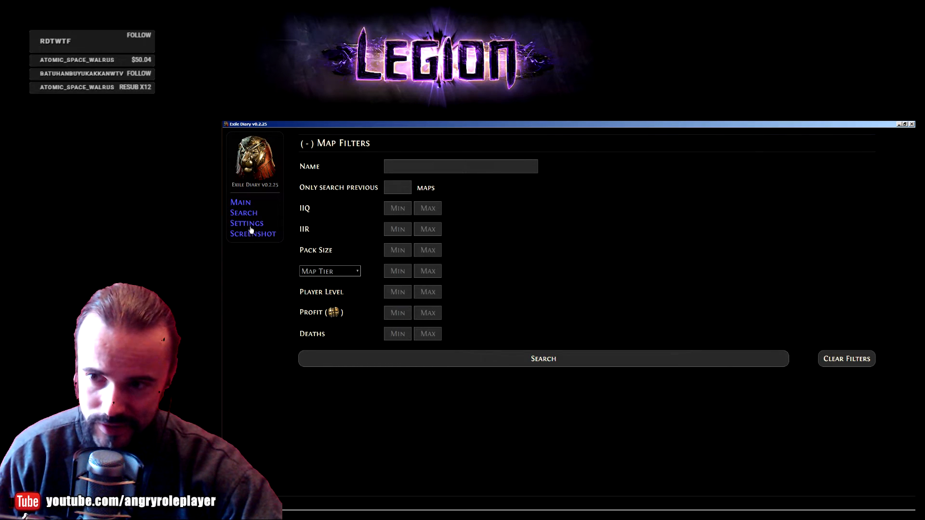
pyautogui.click(241, 202)
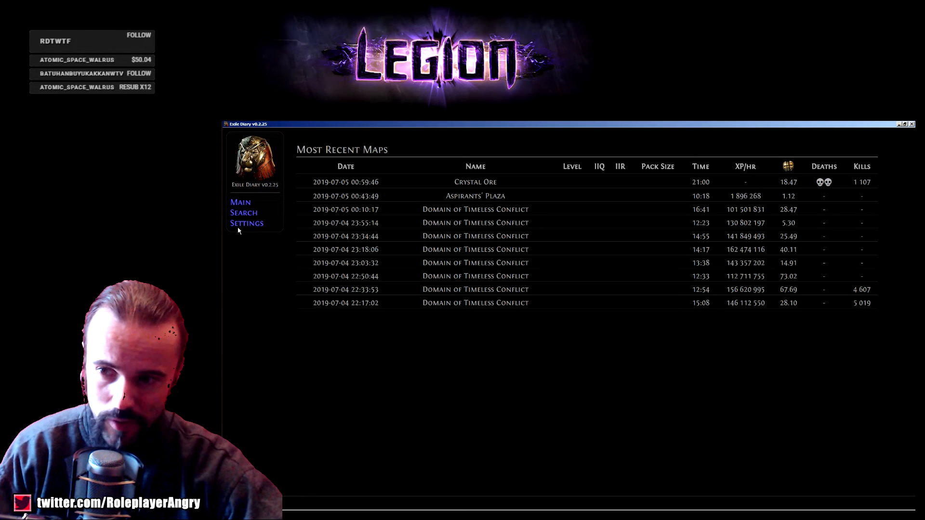
pyautogui.click(246, 223)
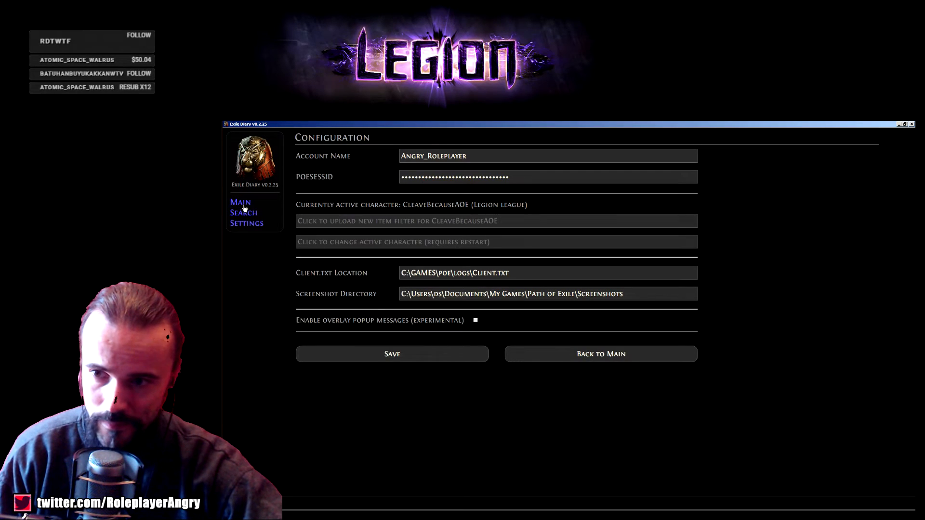
pyautogui.click(241, 203)
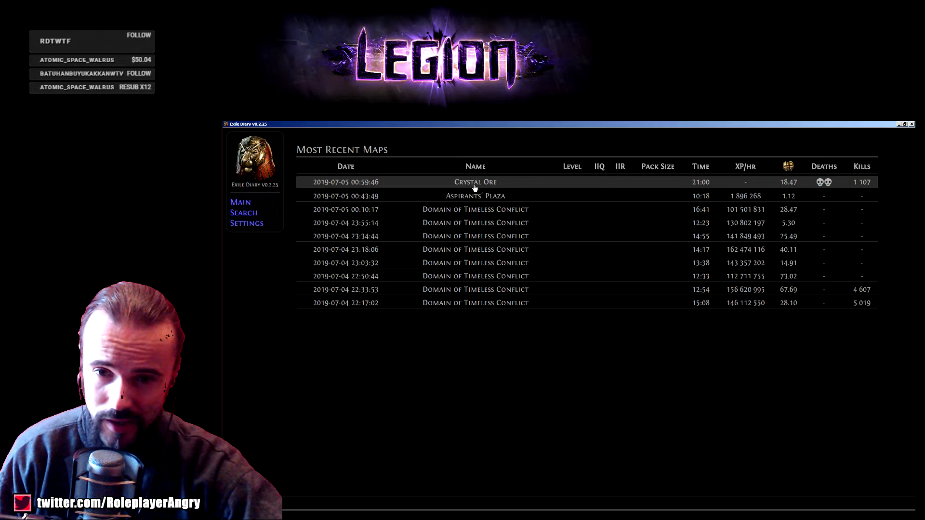
pyautogui.click(475, 182)
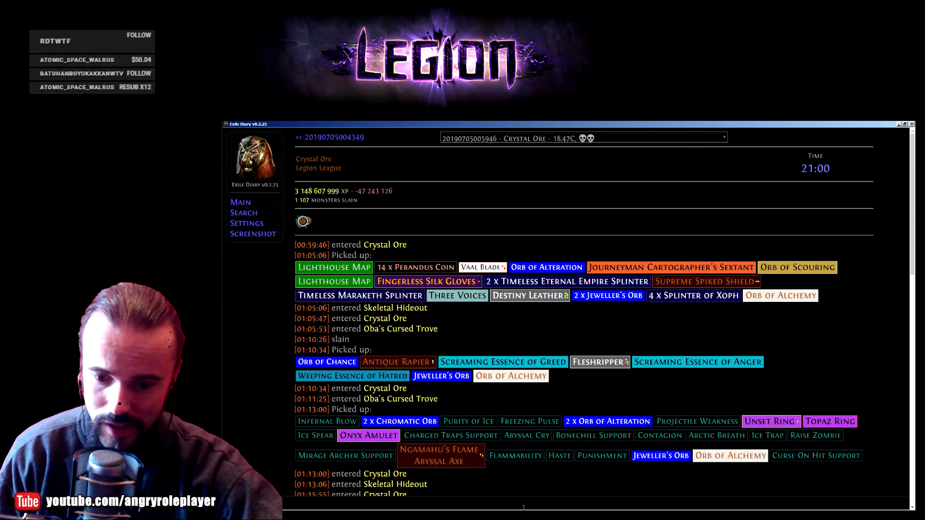
pyautogui.click(253, 233)
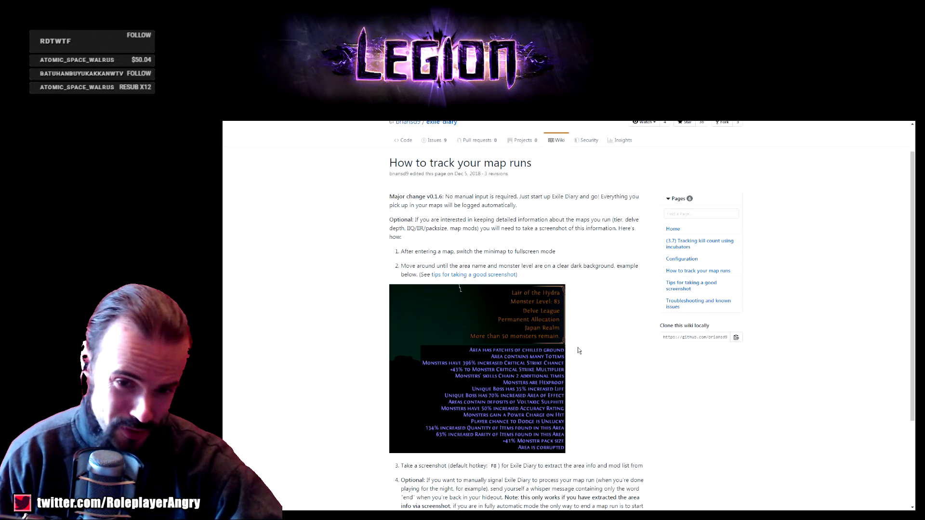
# Step: Scroll through the 'How to track your map runs' wiki page down to the optional manual-end step
pyautogui.scroll(-3)
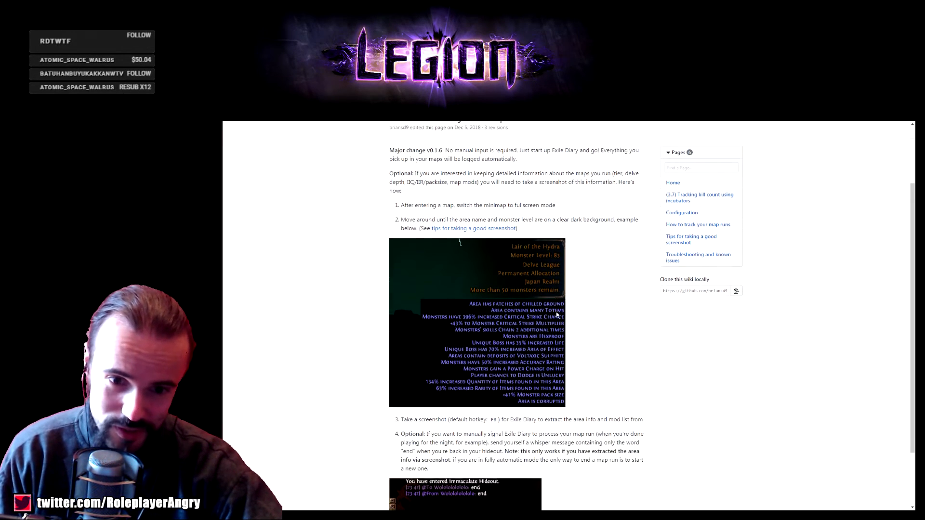
pyautogui.scroll(-3)
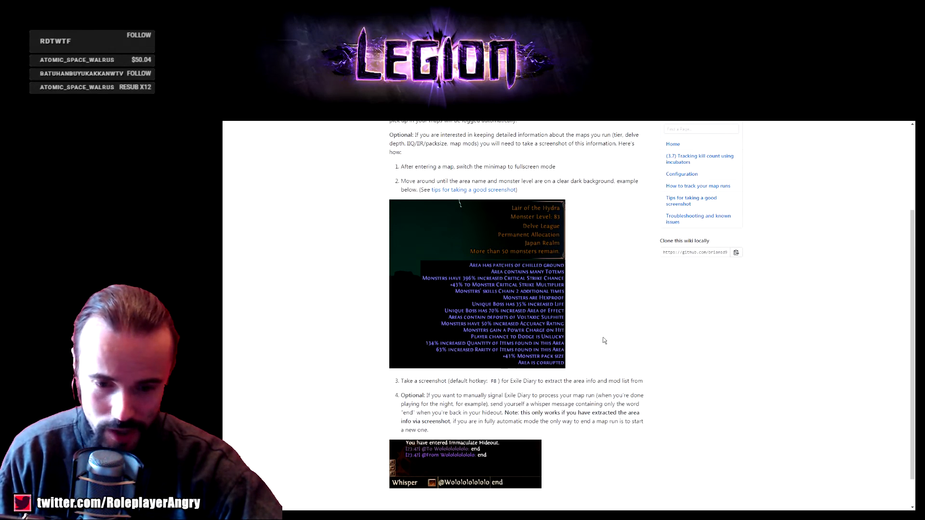